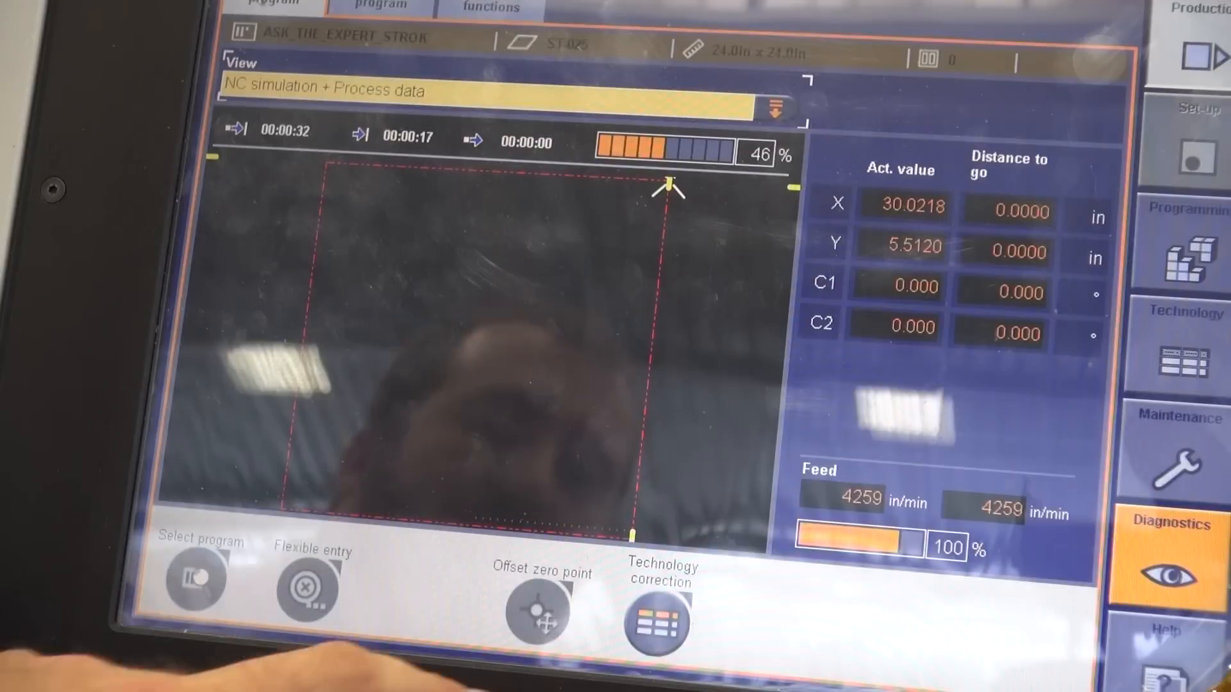
Step: Start a punching technology correction for tool PTT-001 and choose Punch with presser foot function
left_click(656, 623)
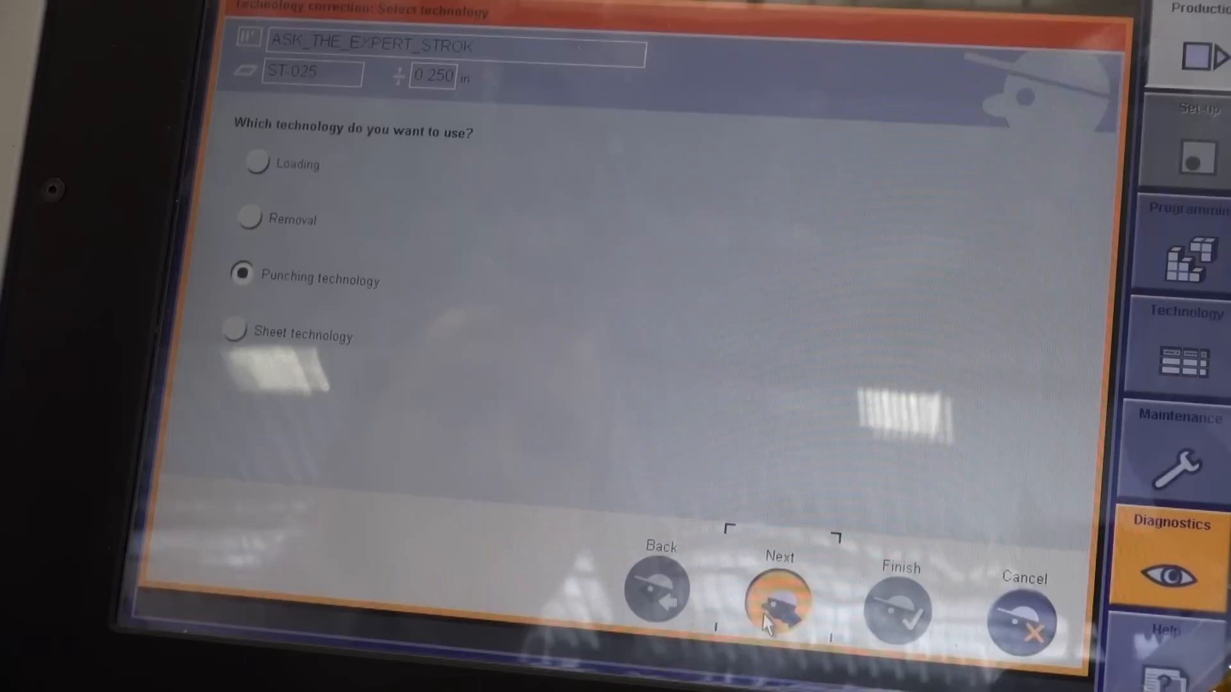
left_click(776, 593)
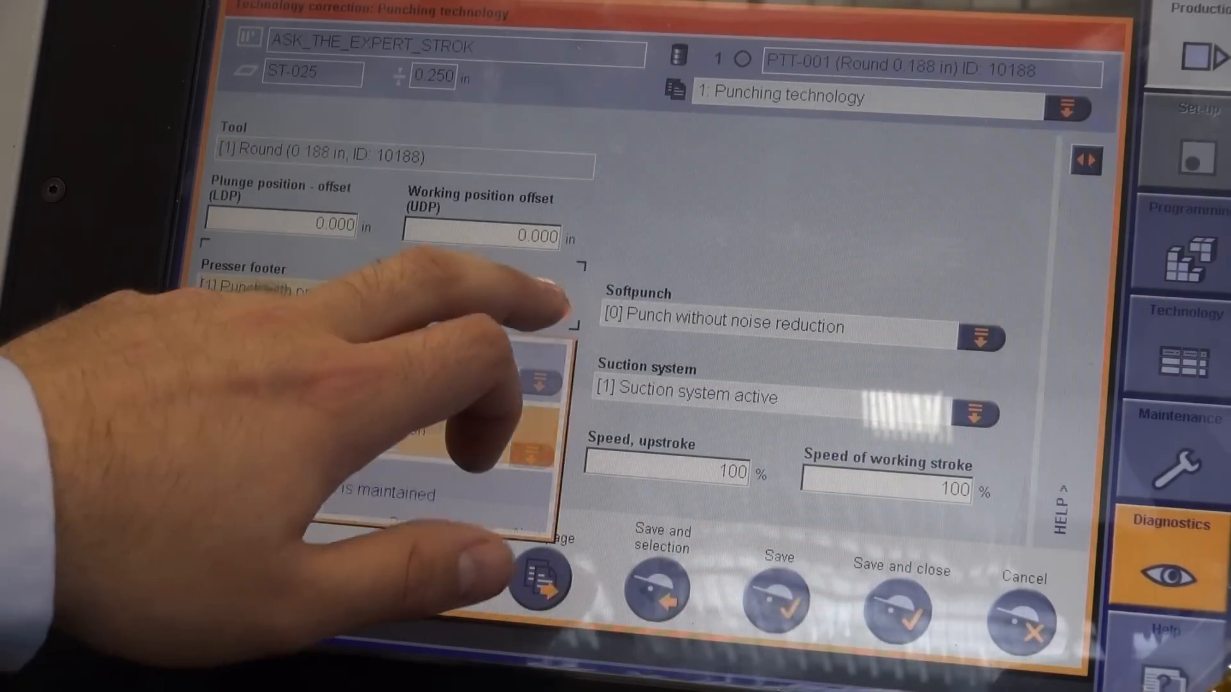
left_click(543, 309)
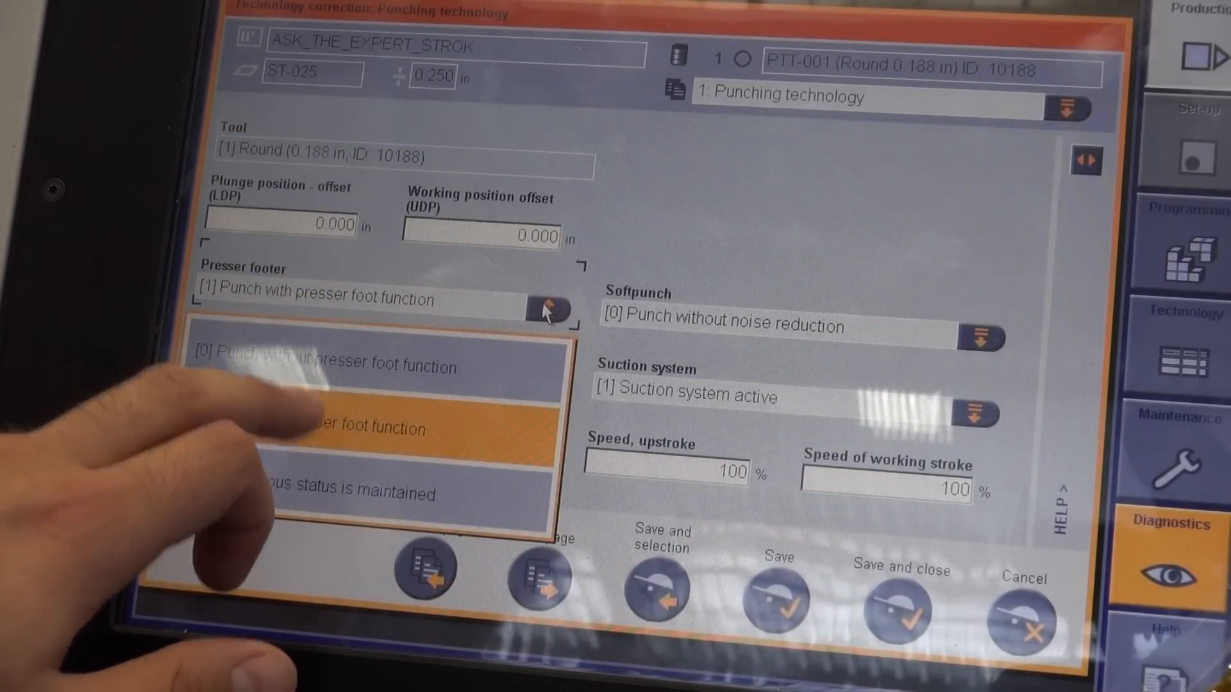